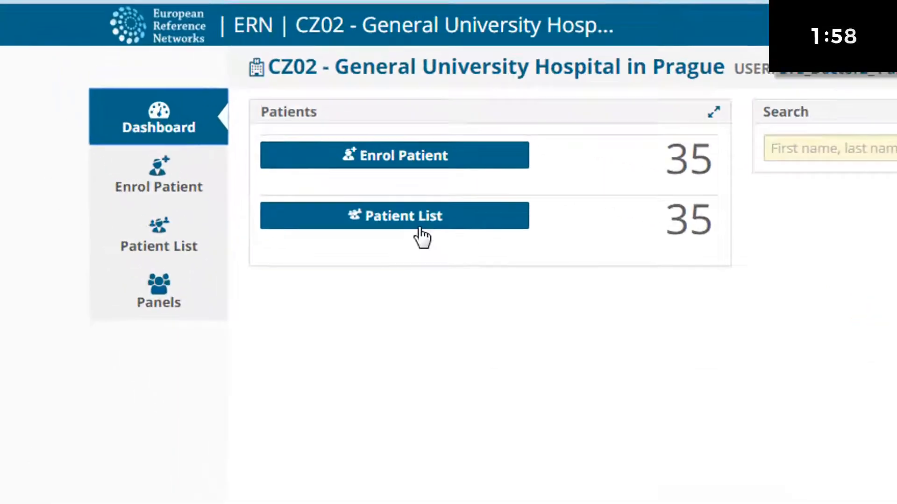
# Open patient Doe, John's record from the Patient List.
pyautogui.click(394, 216)
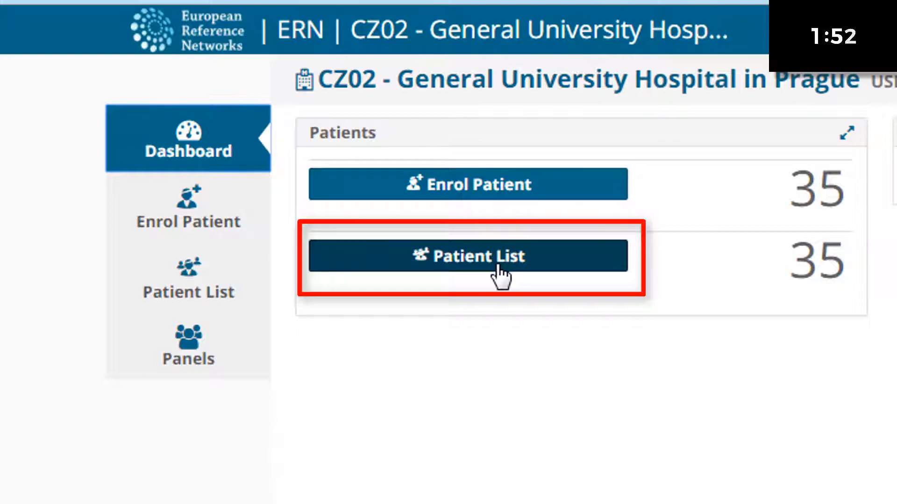
pyautogui.click(467, 255)
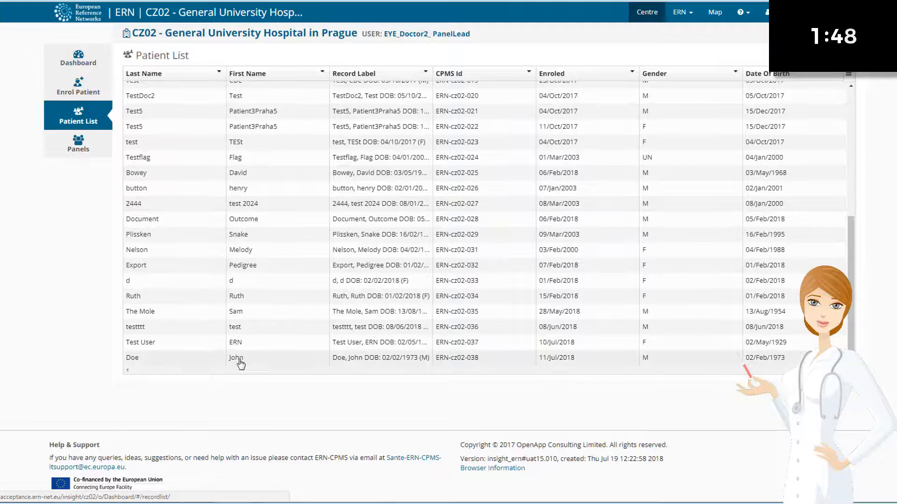
pyautogui.click(235, 357)
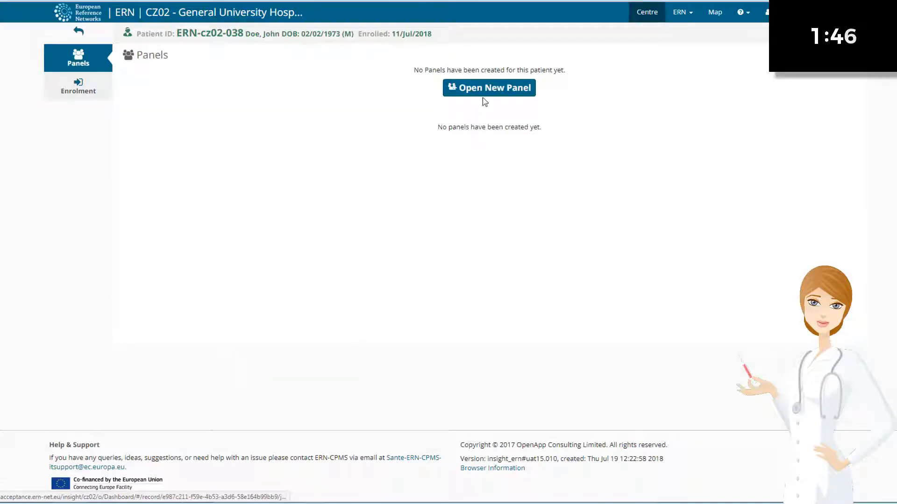
# Start a new panel with nickname 'Test Patient' and toggle the urgency checkbox.
pyautogui.click(488, 87)
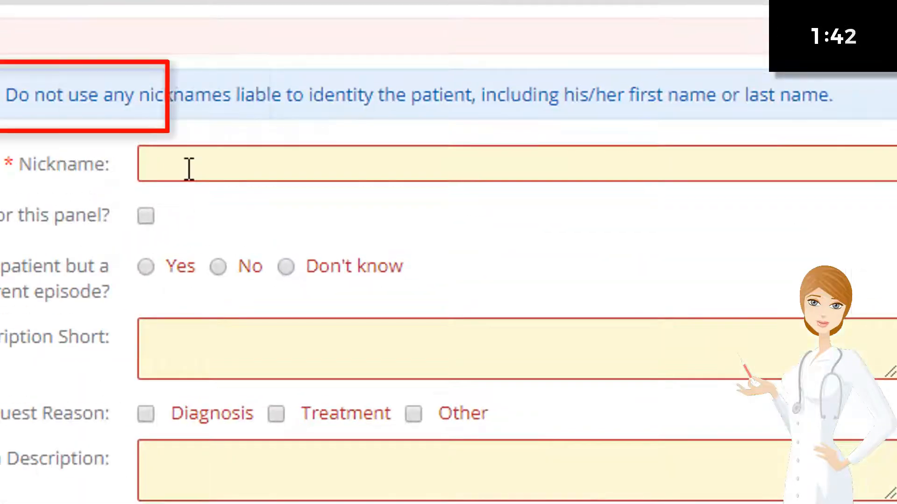
pyautogui.write('Test Patient')
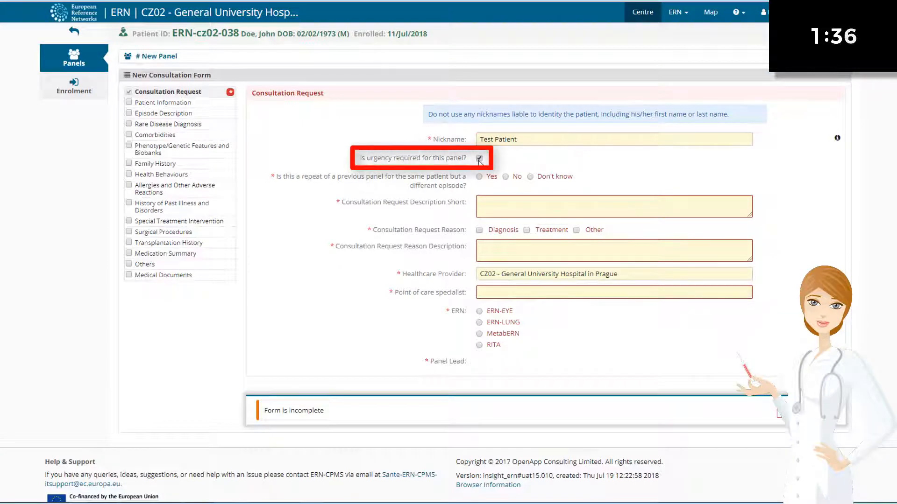
pyautogui.click(479, 158)
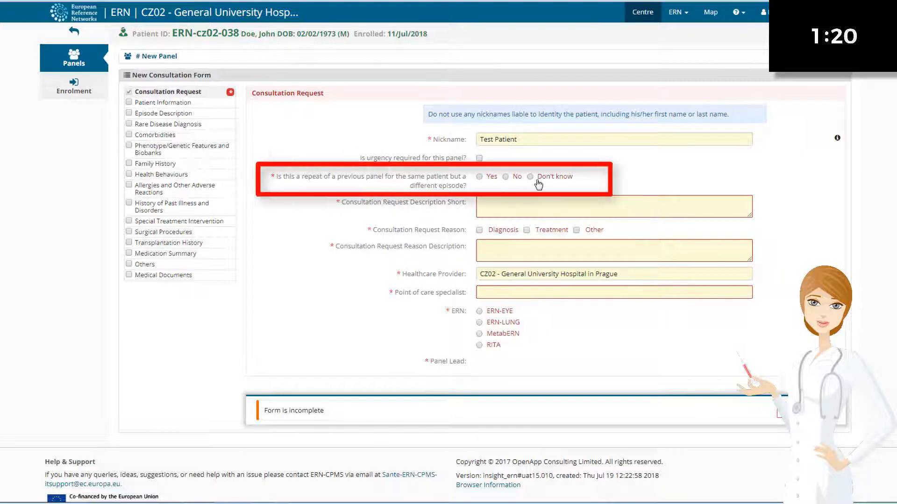
# Answer No to repeat, describe as 'Test Case', choose Treatment, and enter the reason description.
pyautogui.click(505, 176)
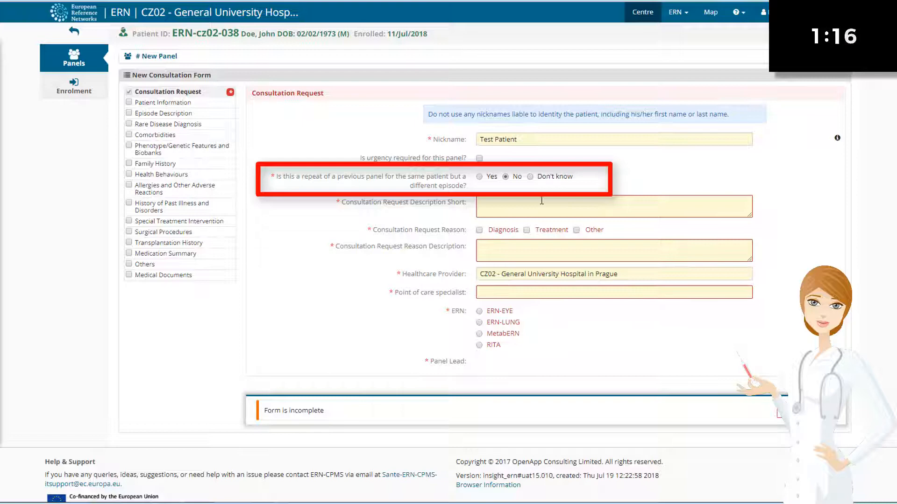
pyautogui.write('Test Case')
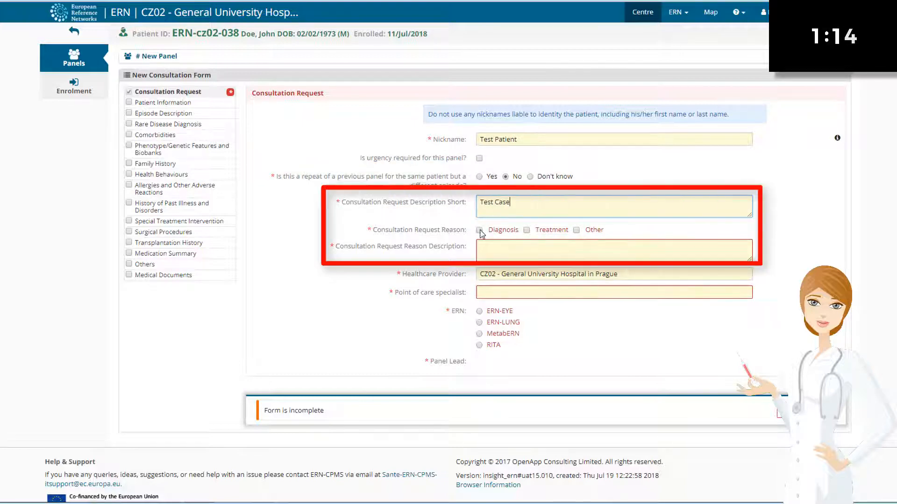
pyautogui.click(527, 229)
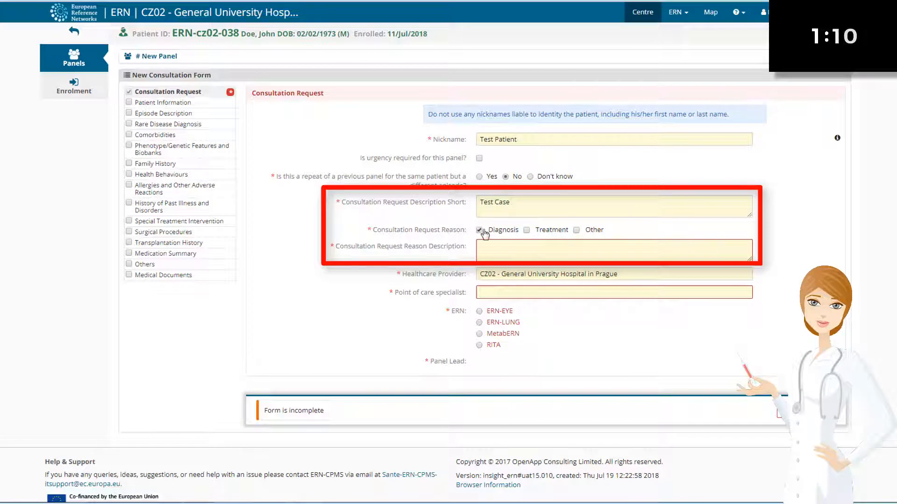
pyautogui.click(526, 229)
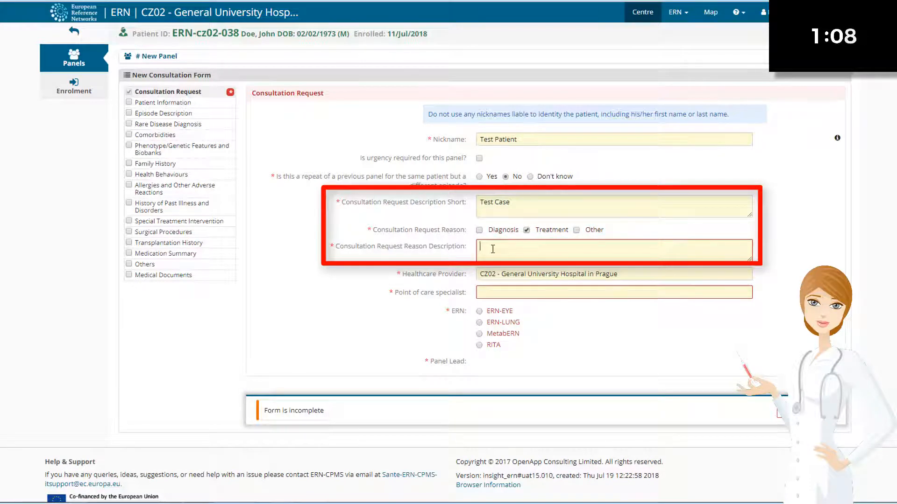
pyautogui.write('This is a test case to demonstrate how to Open a panel and upload a medical document')
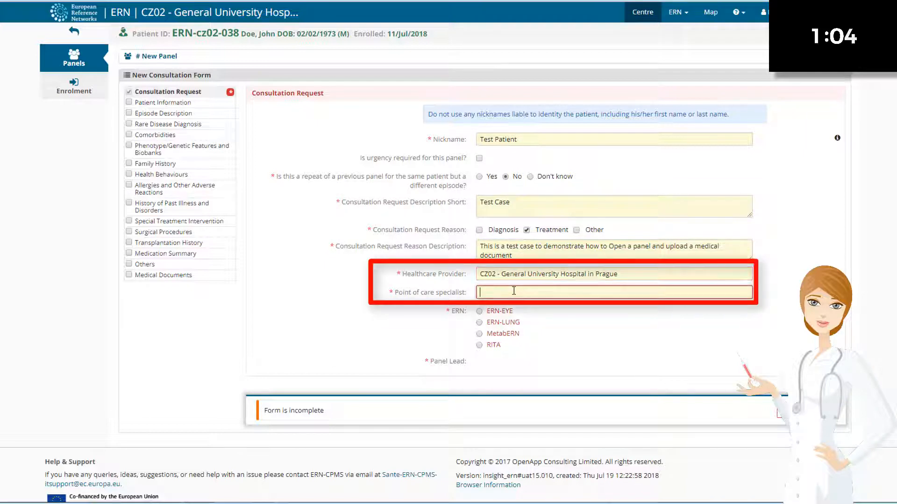
# Enter 'Dr test' as the point of care specialist.
pyautogui.write('D')
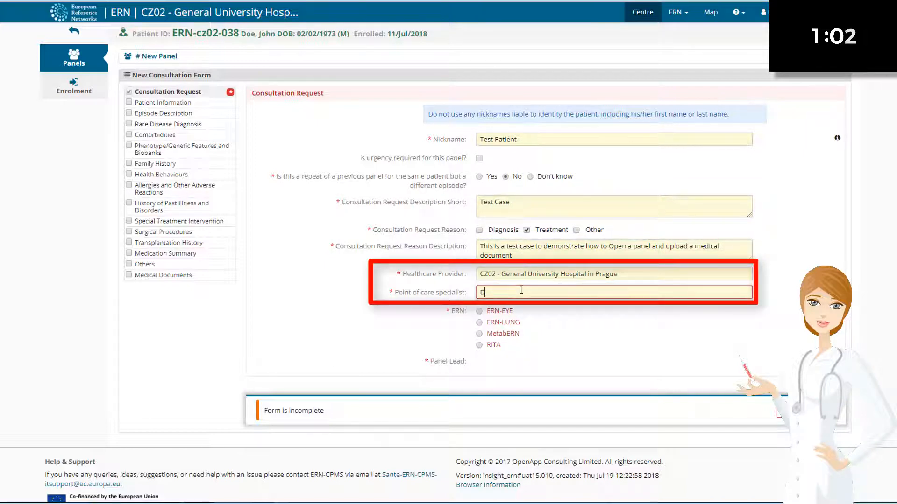
pyautogui.write('r te')
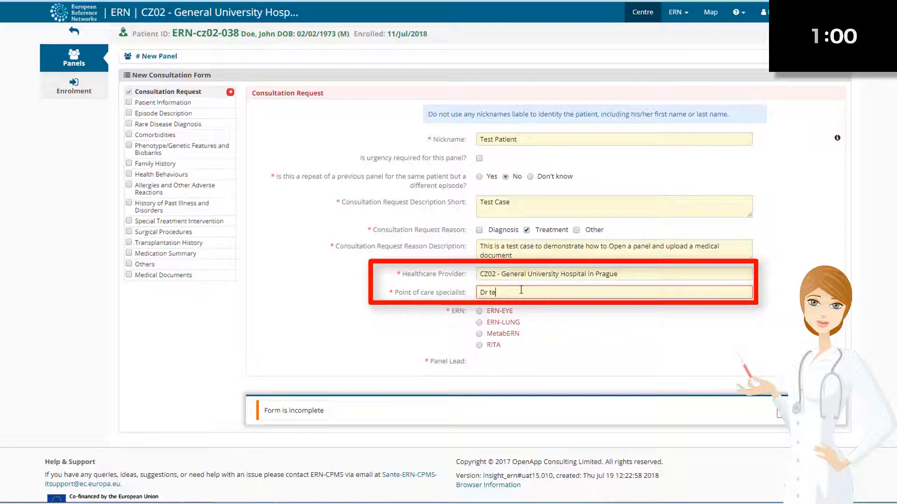
pyautogui.write('st')
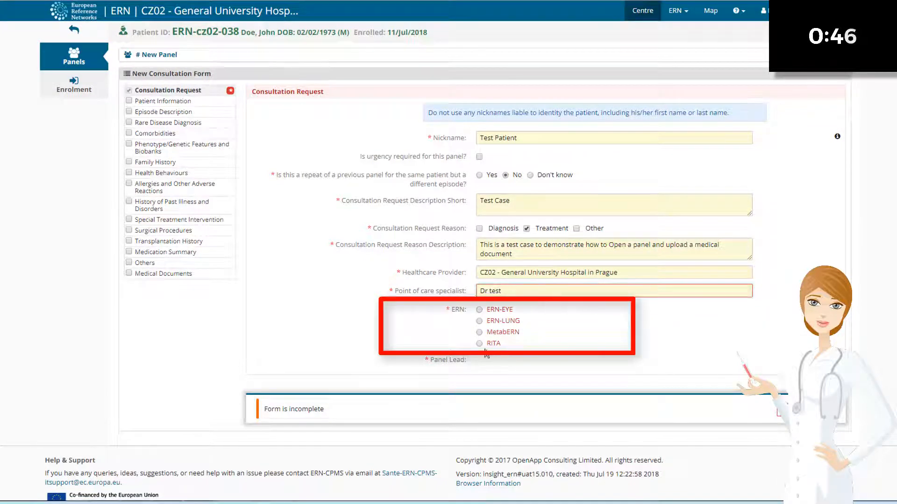
# Save the panel under ERN-EYE and attach four files plus a DICOM study to Medical Documents.
pyautogui.click(479, 309)
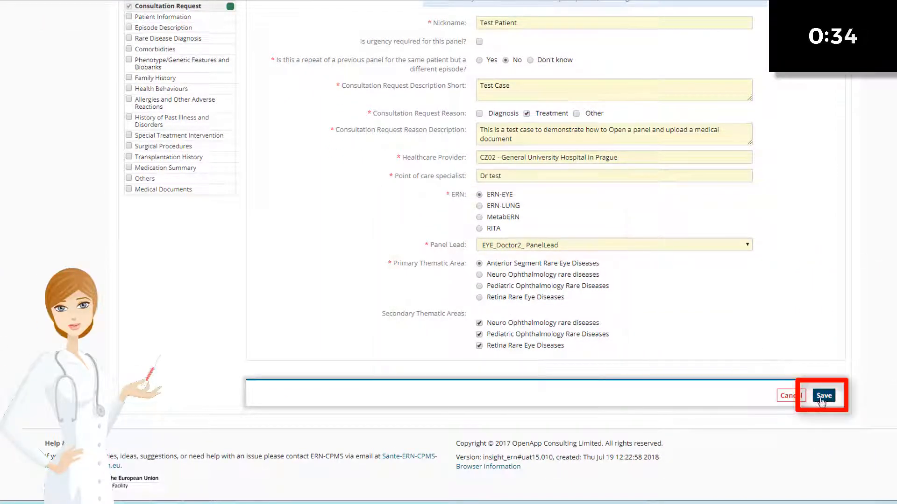
pyautogui.click(823, 396)
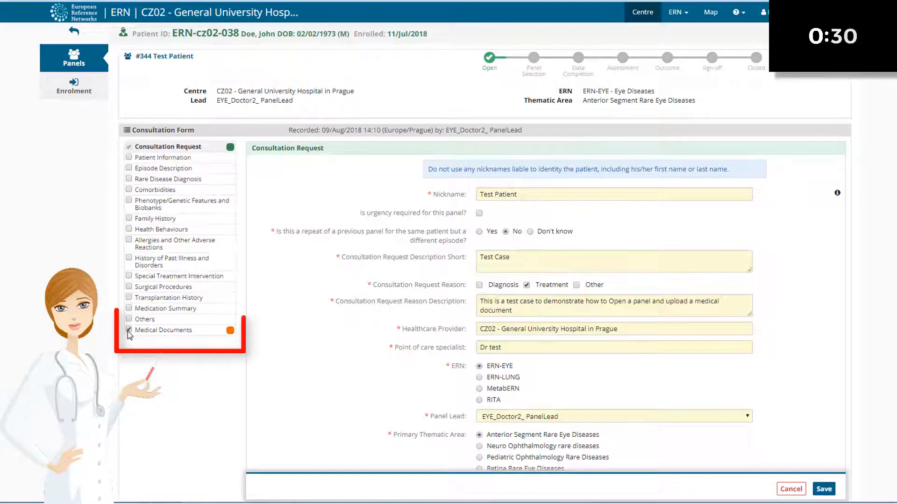
pyautogui.click(129, 330)
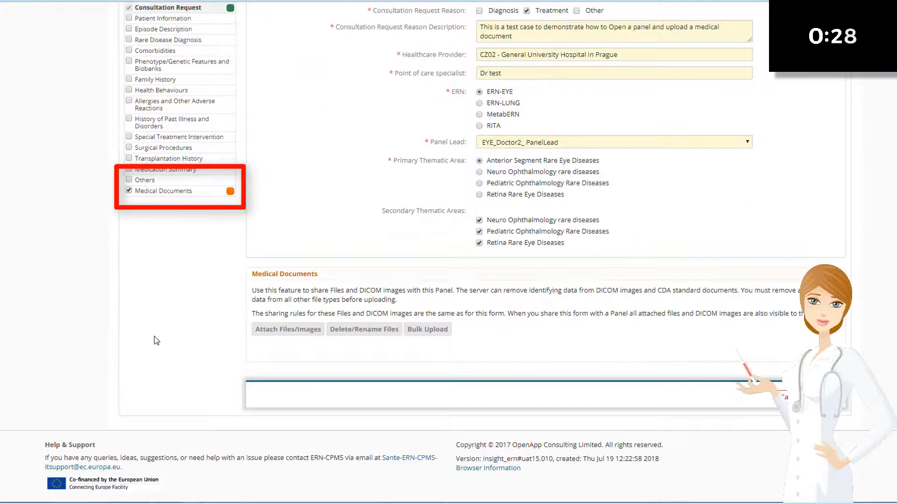
pyautogui.click(287, 329)
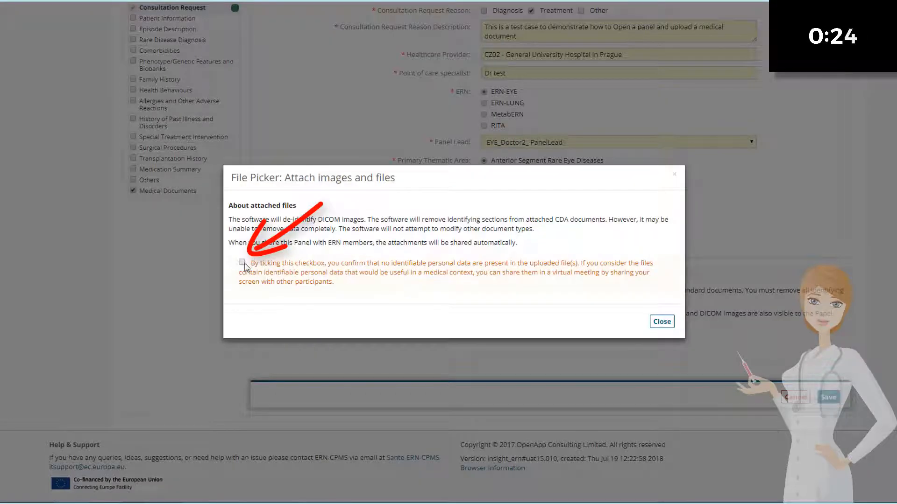
pyautogui.click(243, 263)
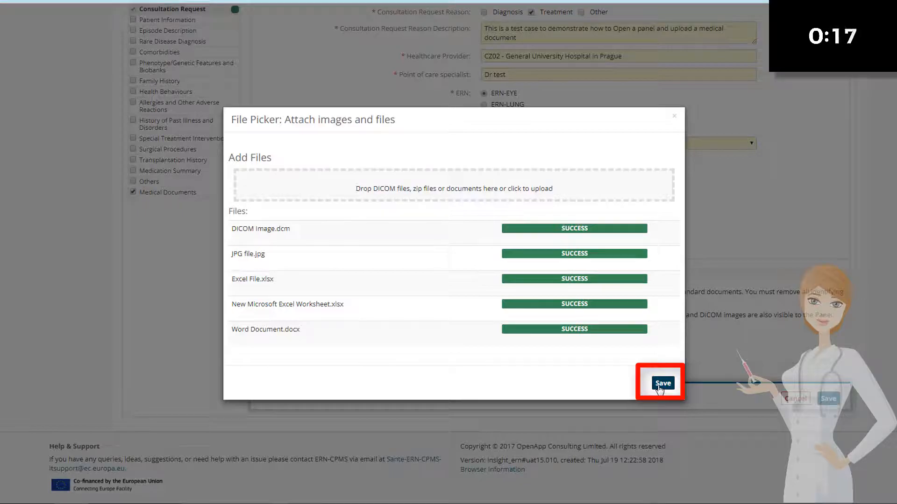
pyautogui.click(662, 382)
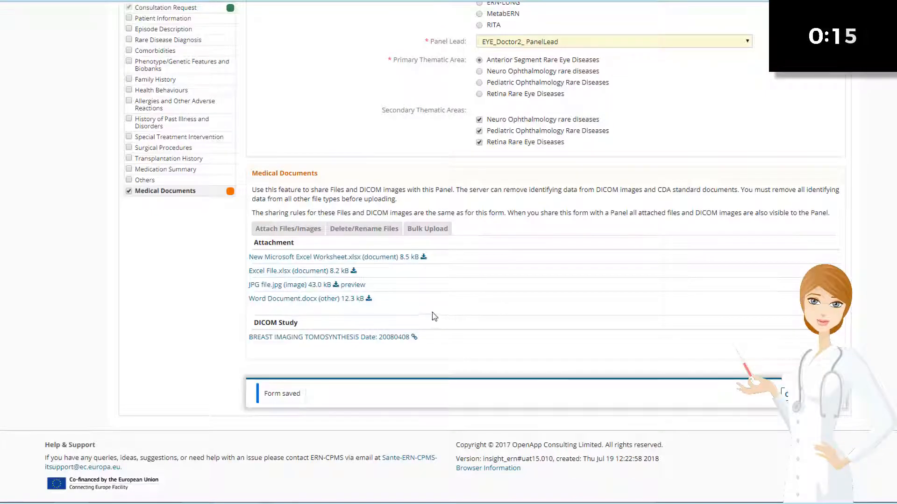
pyautogui.scroll(3)
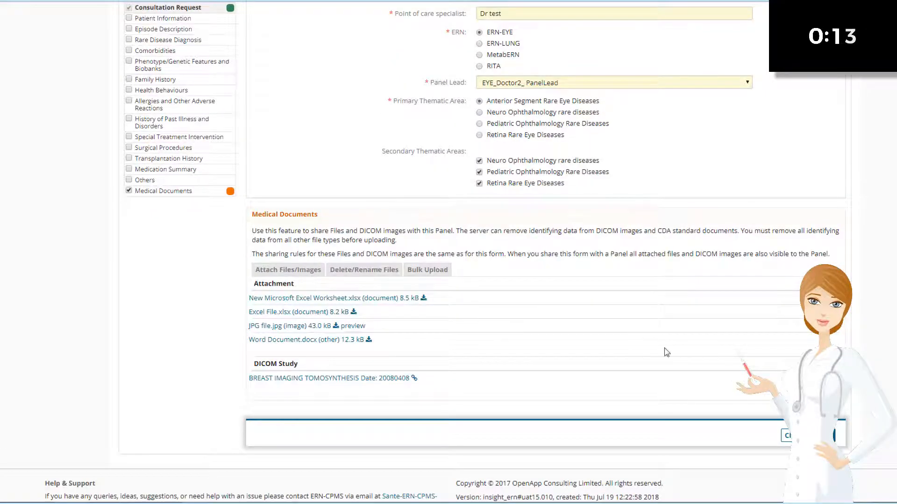